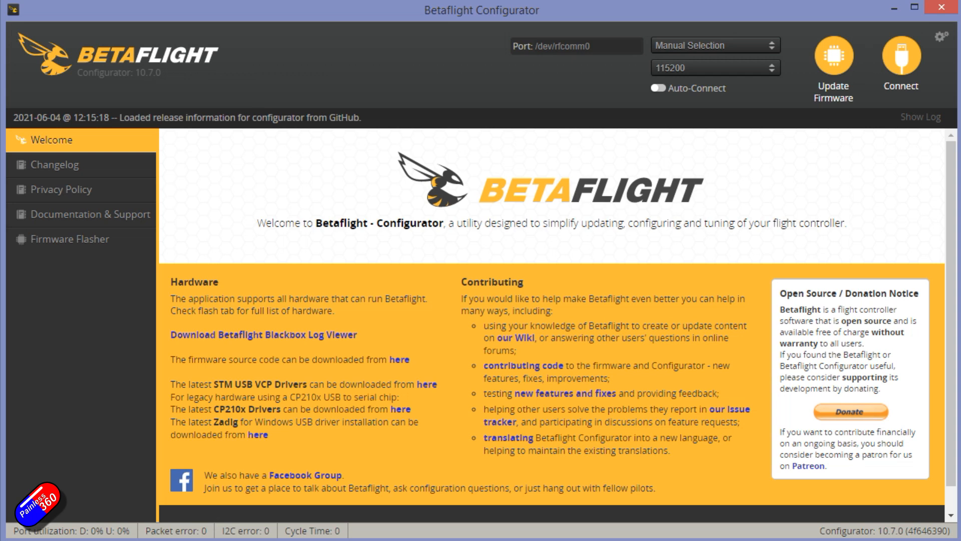
# Find the Airmode section in the Betaflight Modes.md documentation on GitHub and read it.
pyautogui.click(714, 45)
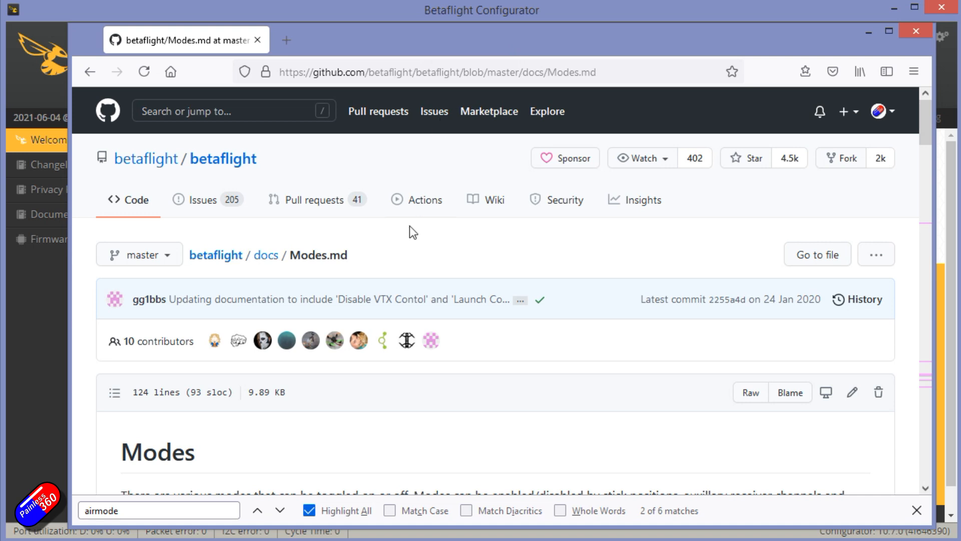
pyautogui.click(436, 72)
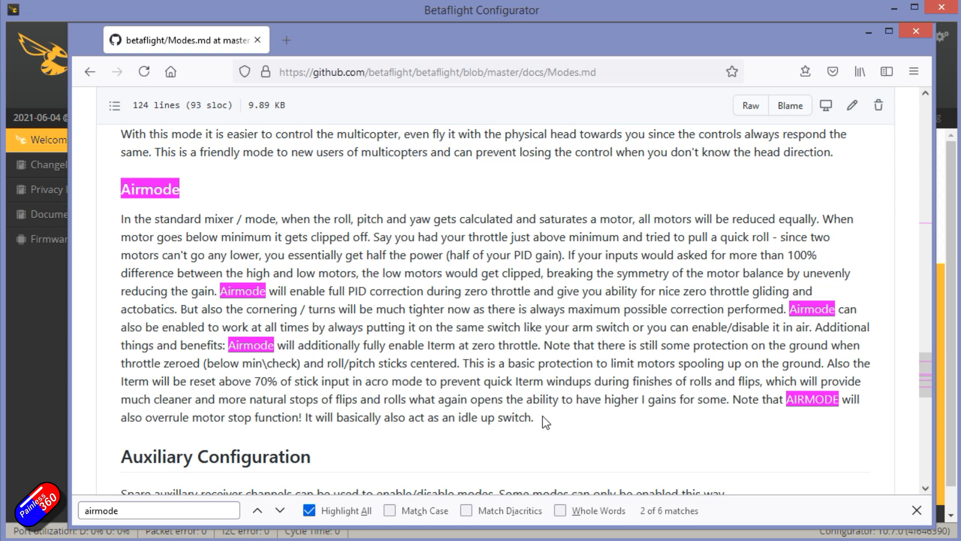
pyautogui.moveTo(441, 391)
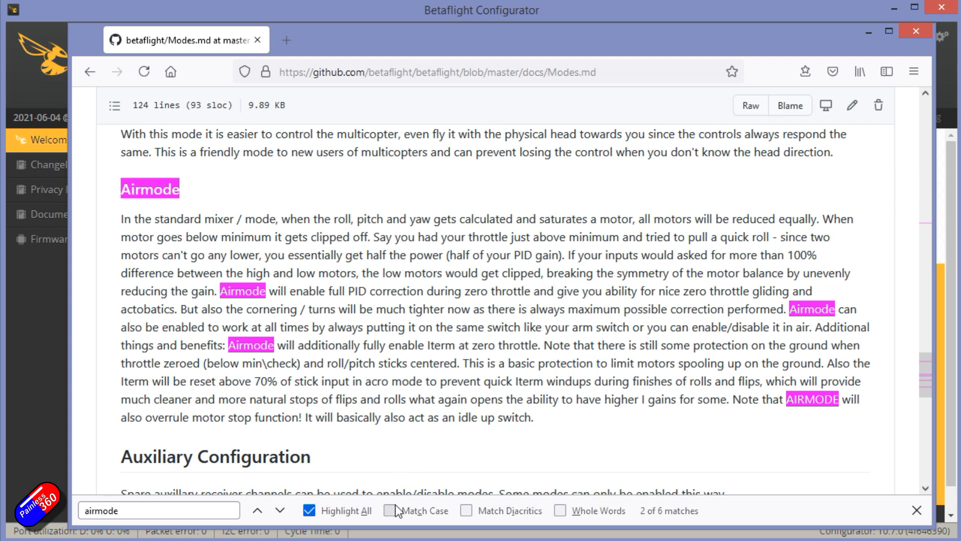
pyautogui.moveTo(430, 295)
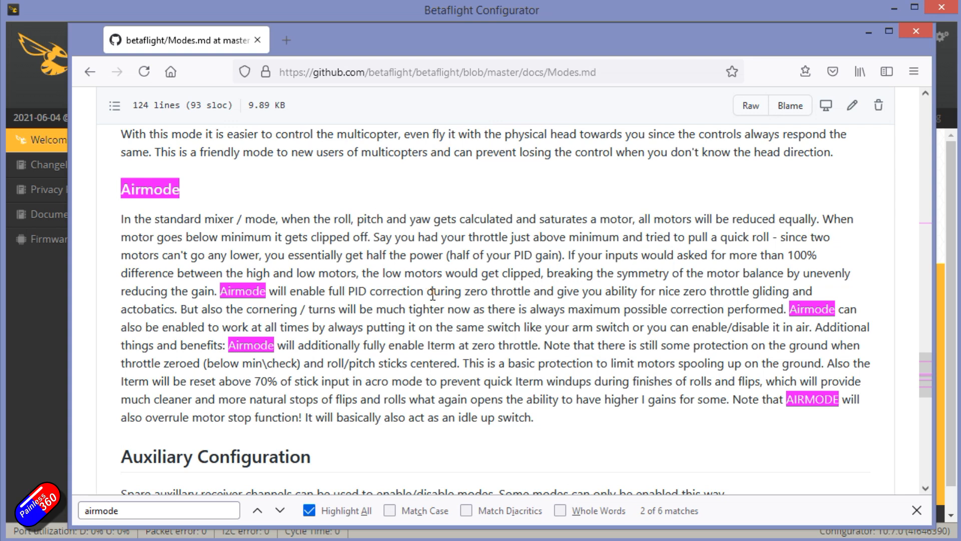
pyautogui.moveTo(426, 292); pyautogui.dragTo(546, 291)
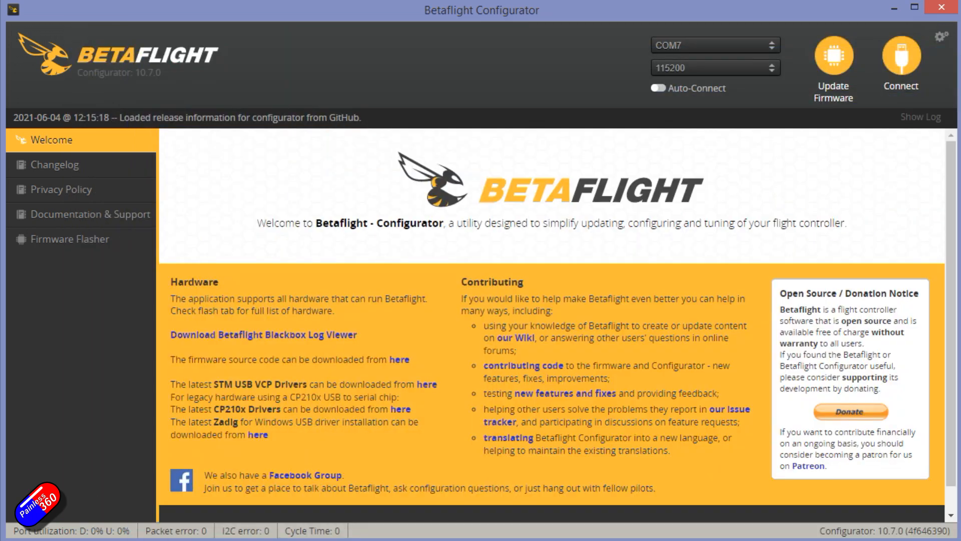
# Connect to the flight controller on COM7 so the Setup overview appears.
pyautogui.click(900, 58)
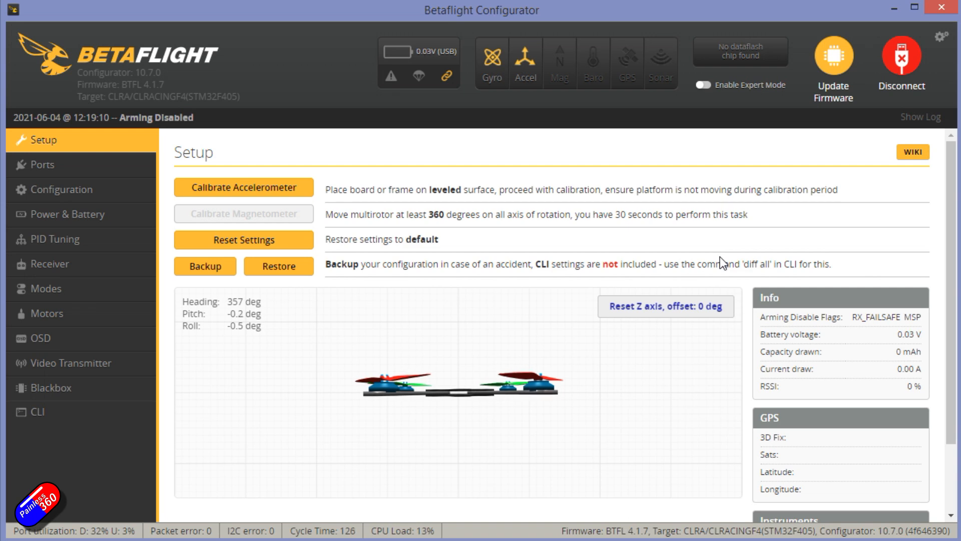
pyautogui.moveTo(469, 231)
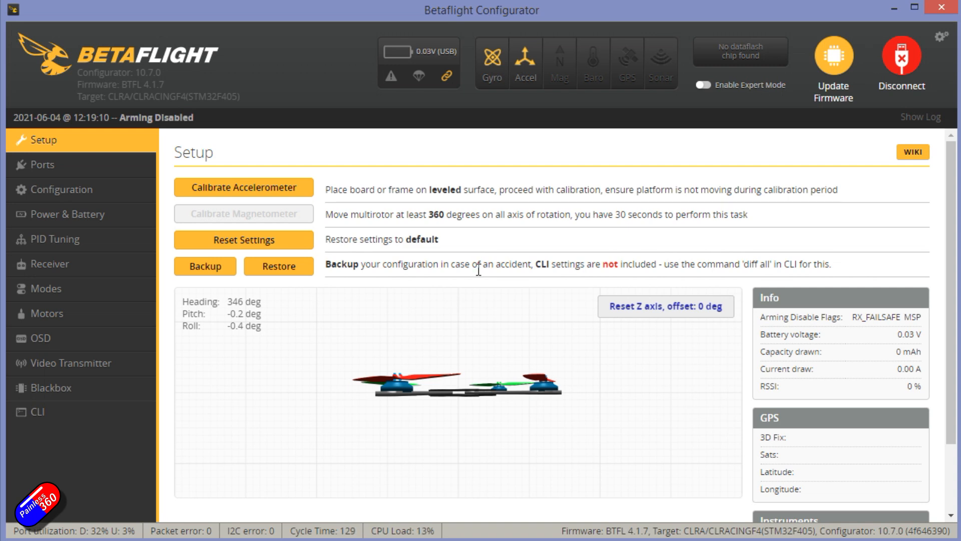
pyautogui.moveTo(404, 301)
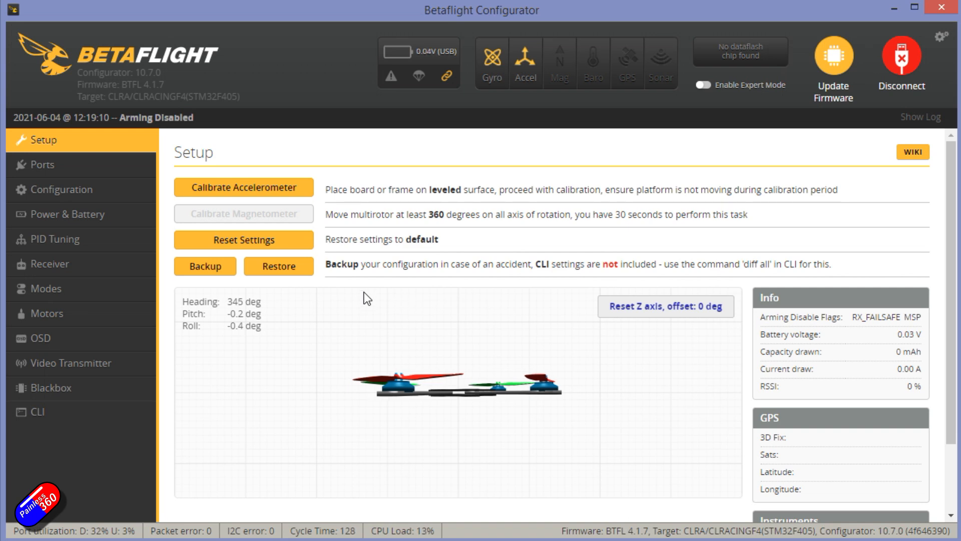
pyautogui.moveTo(280, 291)
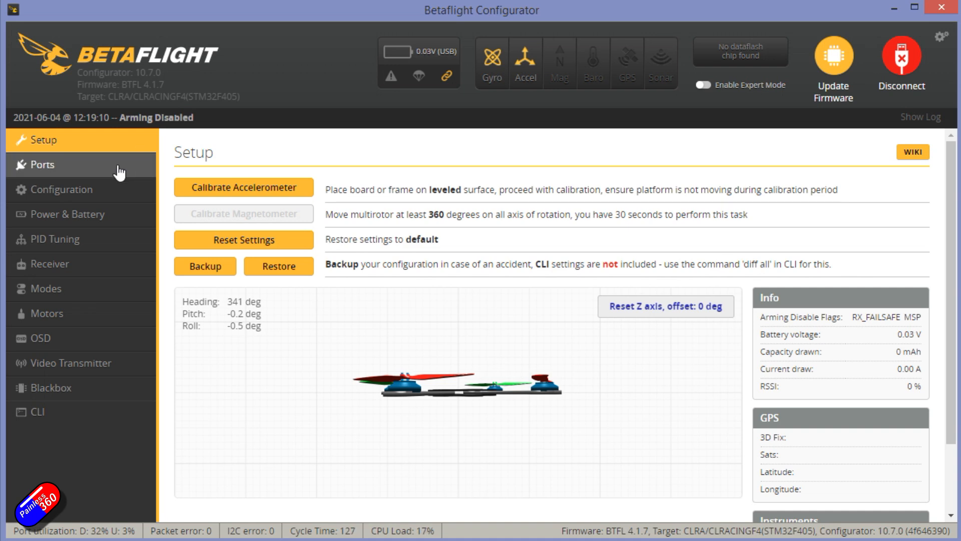
pyautogui.moveTo(118, 173)
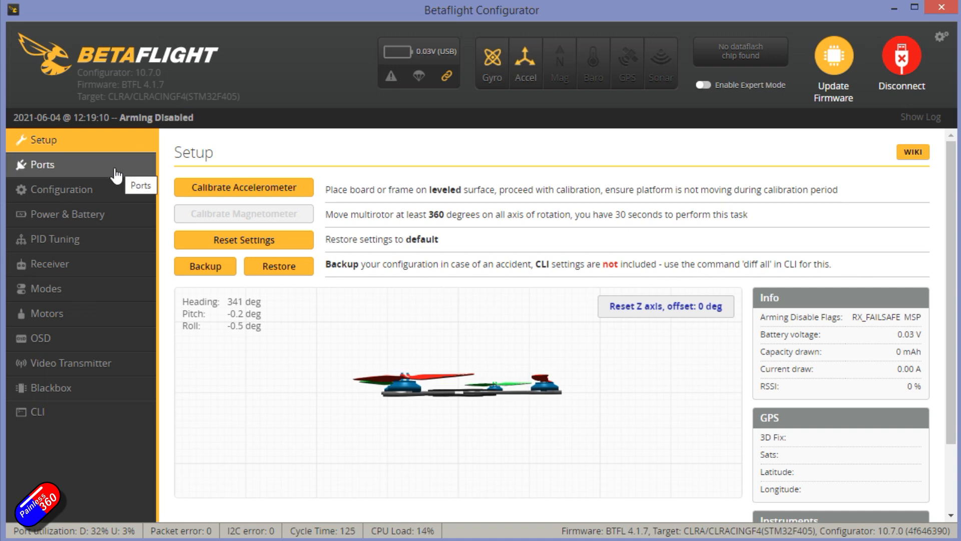
pyautogui.moveTo(114, 184)
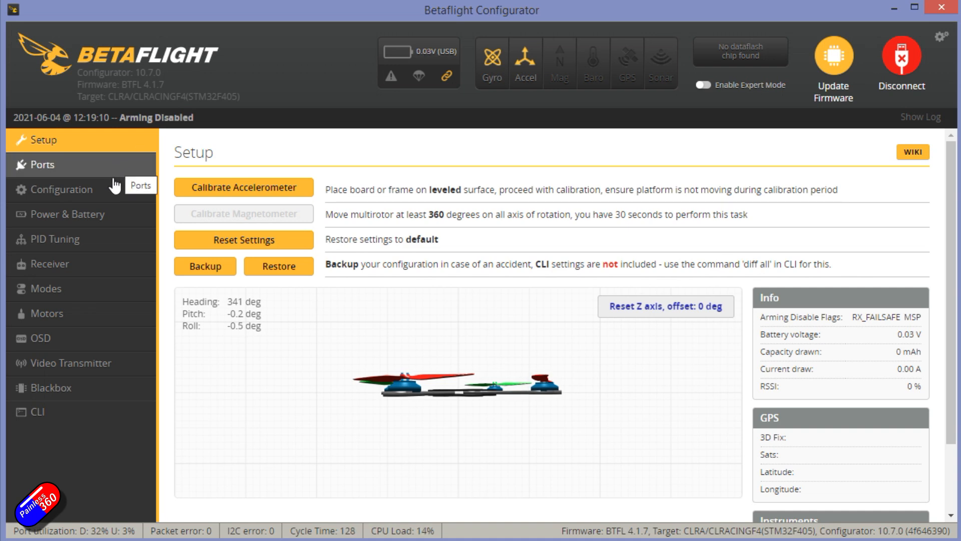
# Under Other Features in Configuration, toggle the AIRMODE feature on and back off.
pyautogui.click(61, 190)
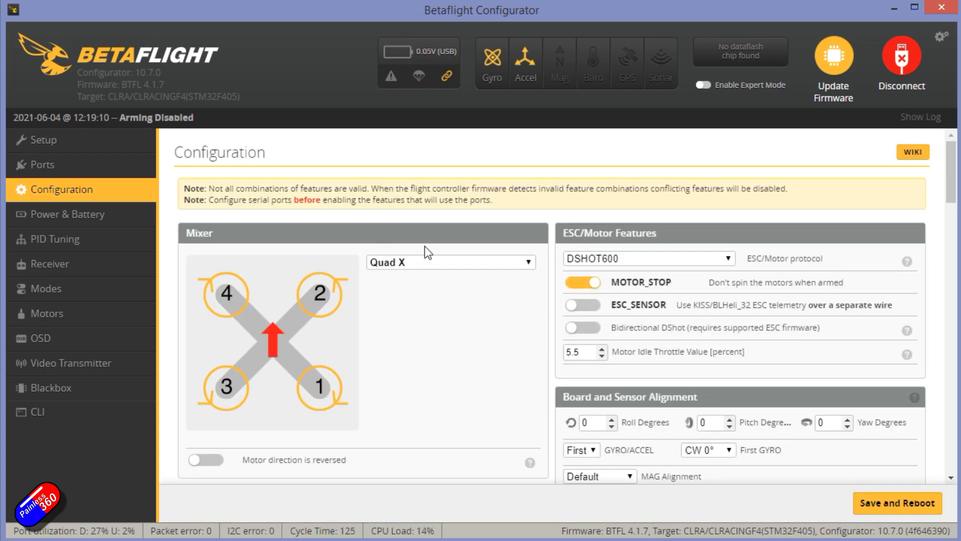
pyautogui.scroll(-3)
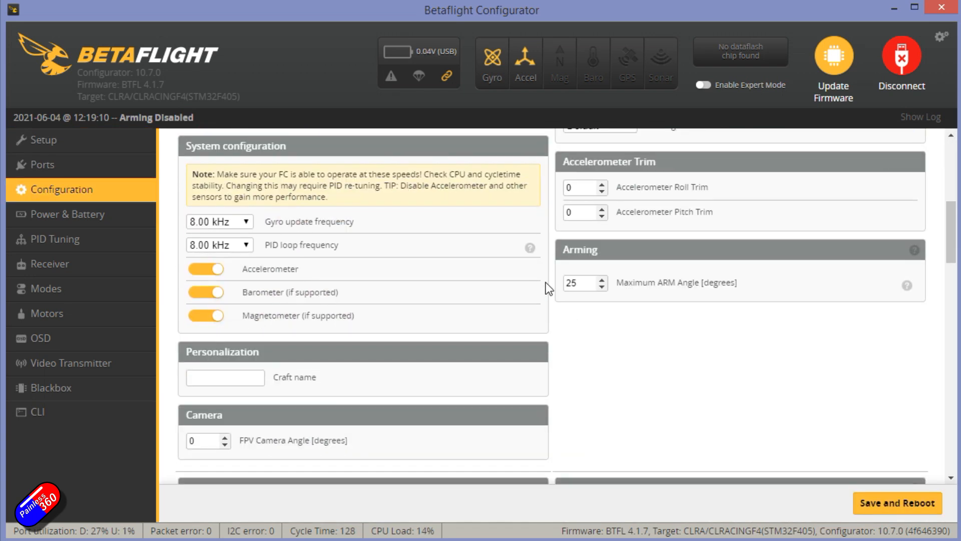
pyautogui.scroll(-3)
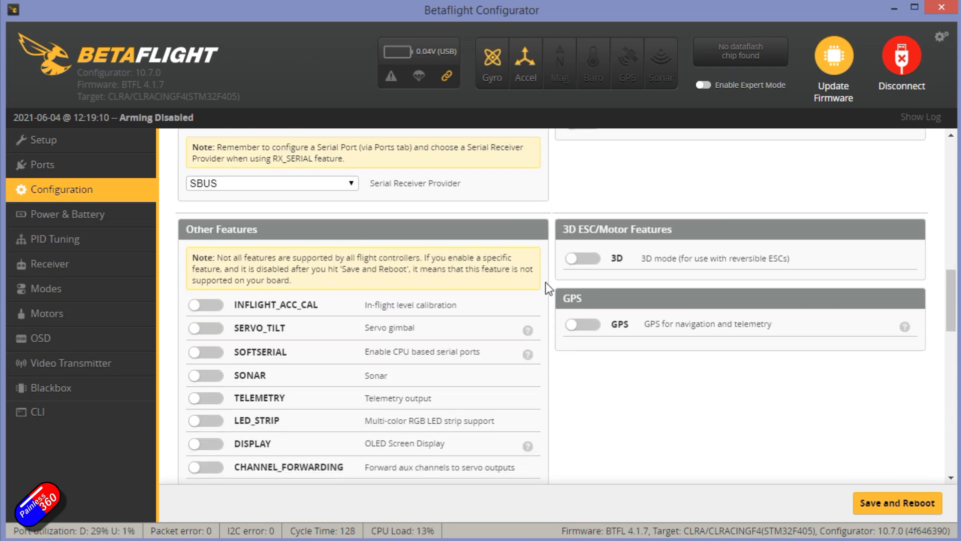
pyautogui.scroll(-3)
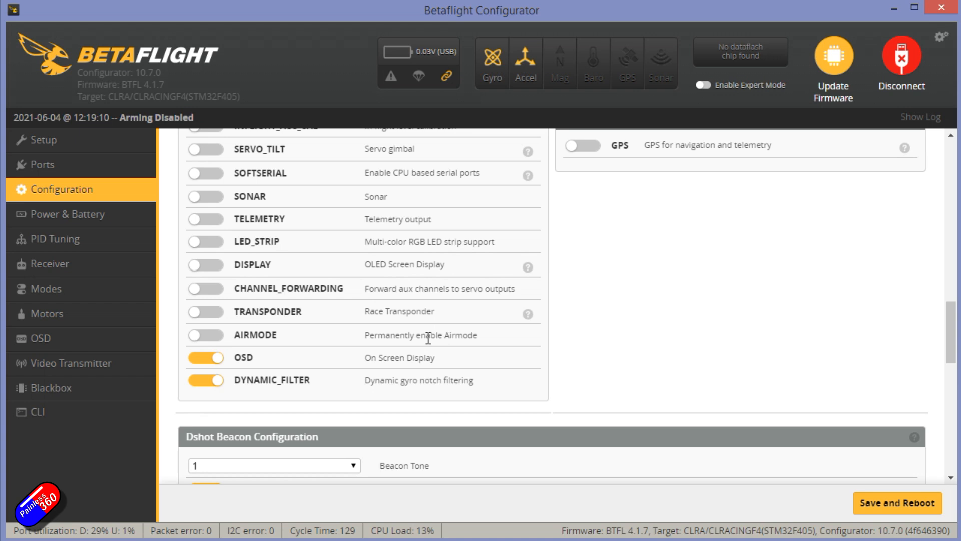
pyautogui.click(206, 334)
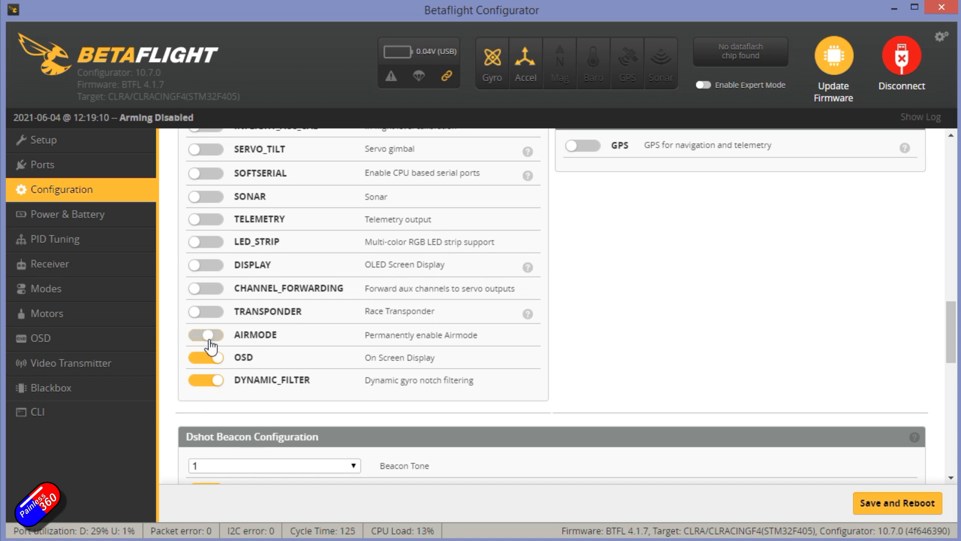
pyautogui.click(206, 335)
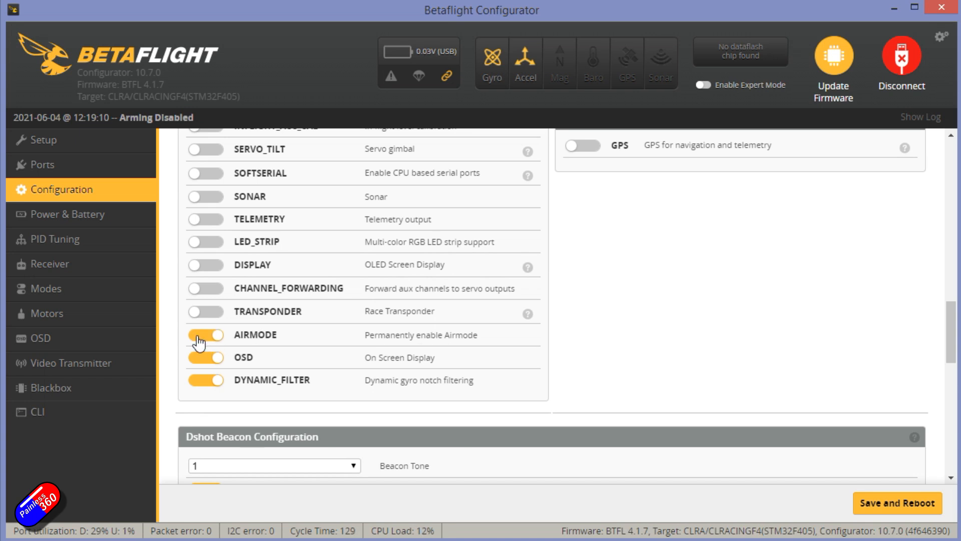
pyautogui.moveTo(208, 339)
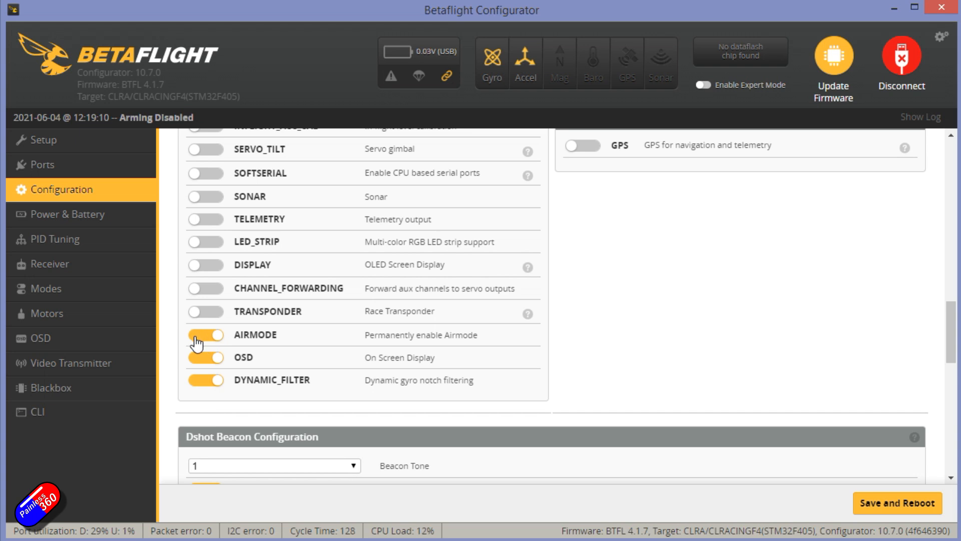
pyautogui.moveTo(205, 340)
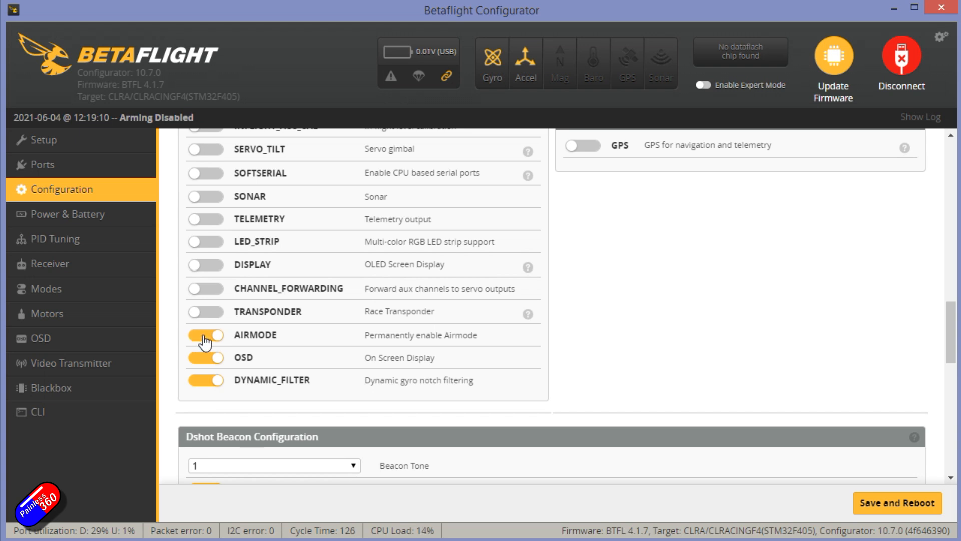
pyautogui.click(205, 335)
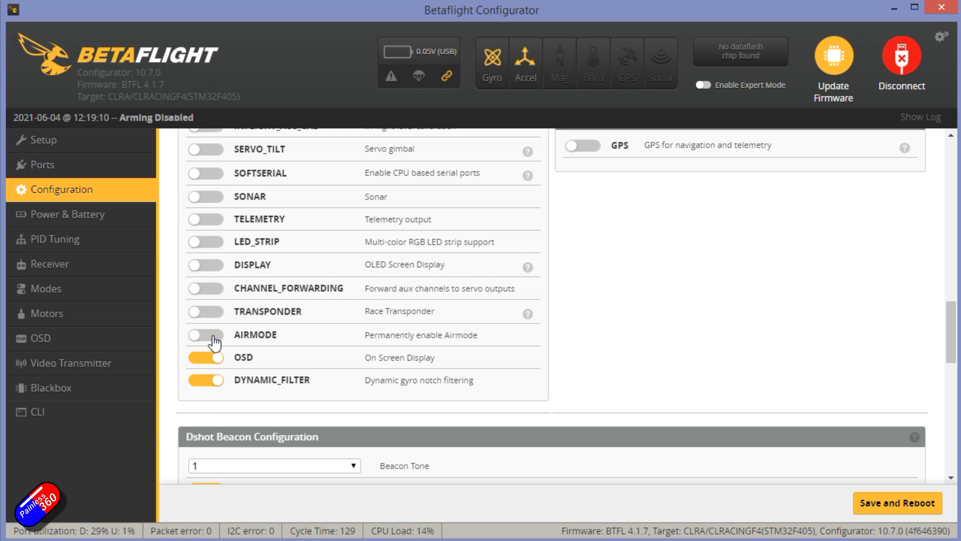
pyautogui.moveTo(212, 334)
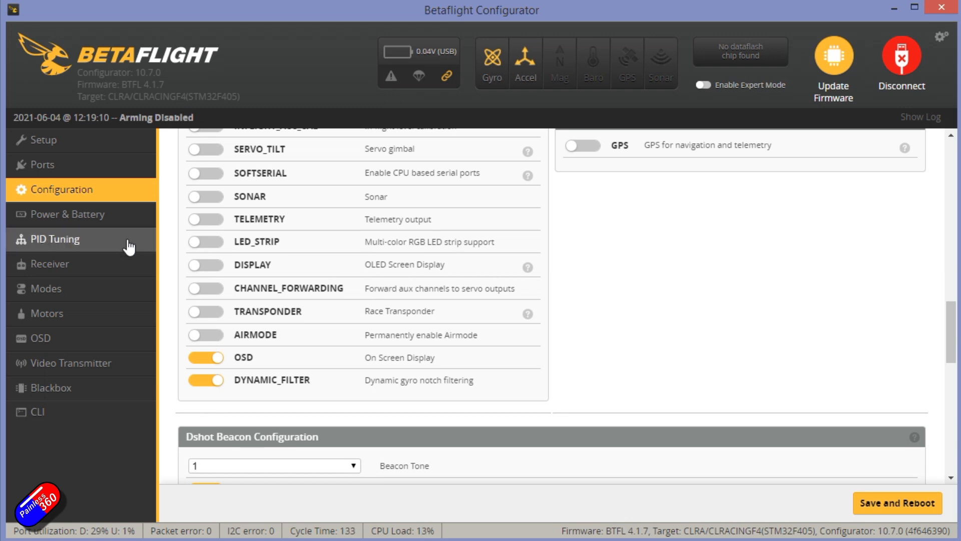
# Add an AIR MODE range on AUX 1 spanning roughly 1275 to 2100.
pyautogui.click(44, 288)
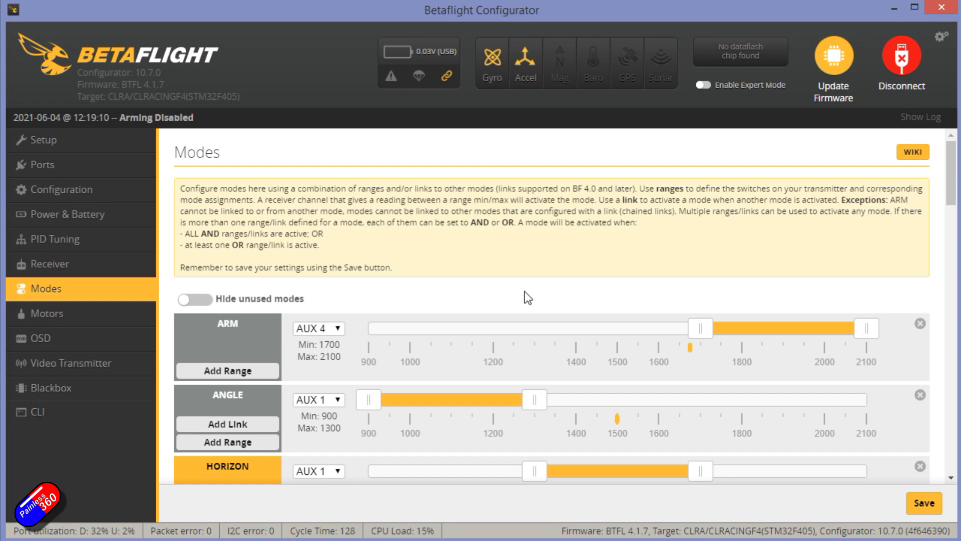
pyautogui.scroll(-3)
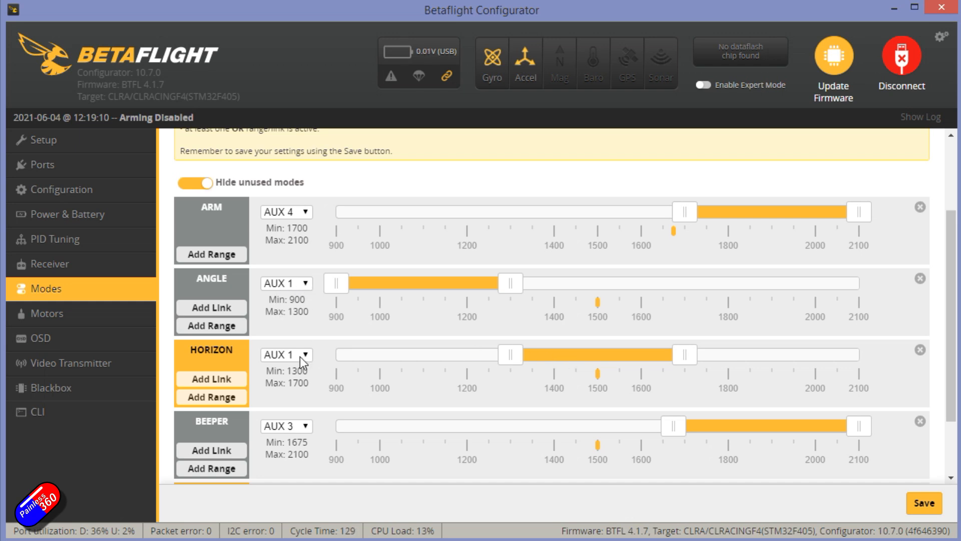
pyautogui.moveTo(481, 331)
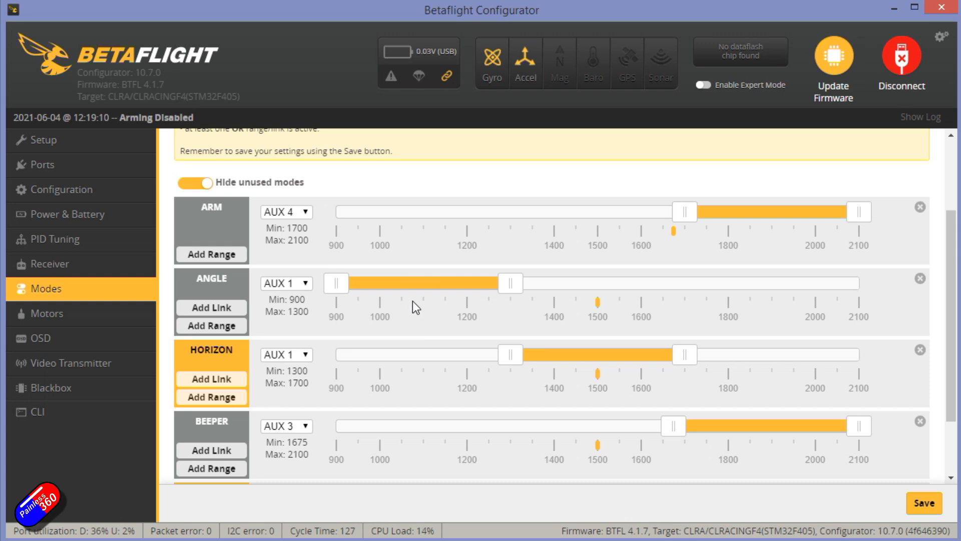
pyautogui.moveTo(600, 386)
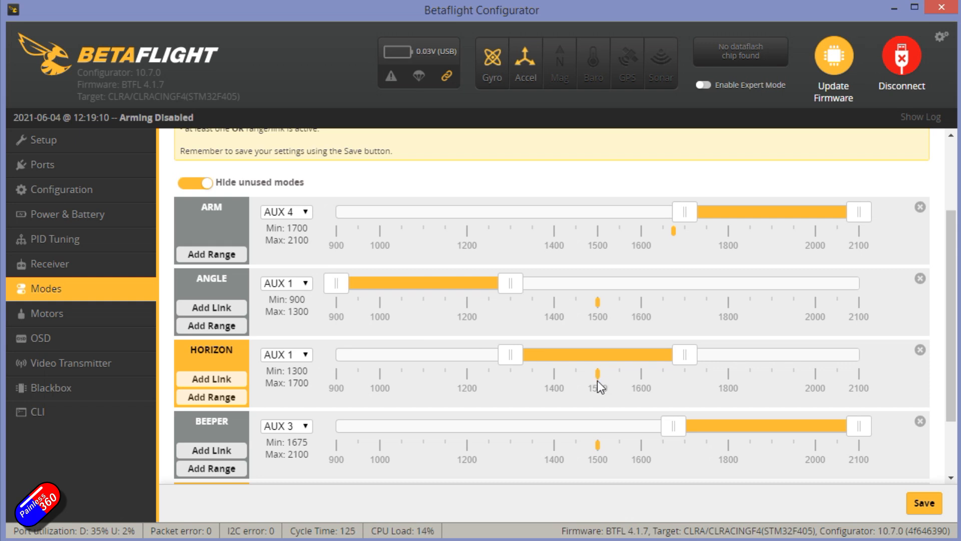
pyautogui.moveTo(393, 322)
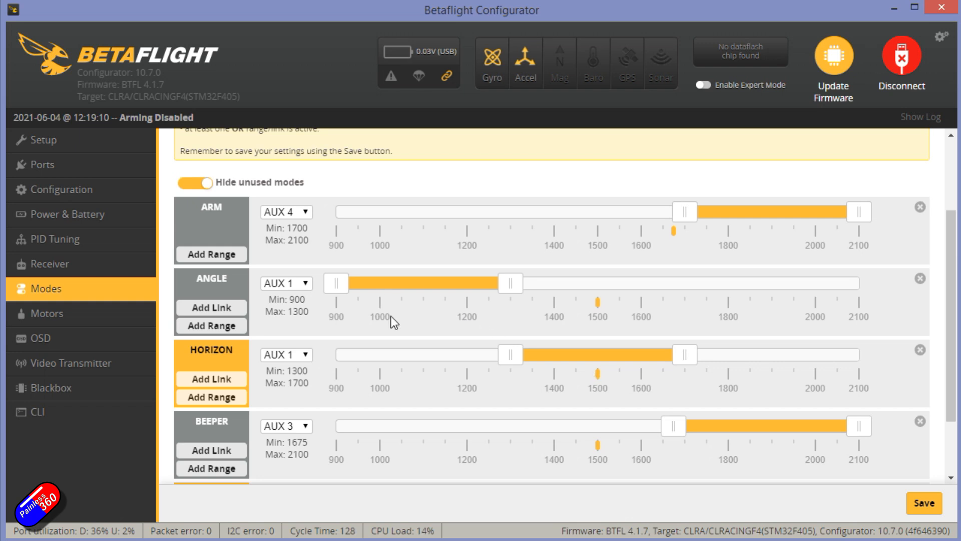
pyautogui.moveTo(526, 376)
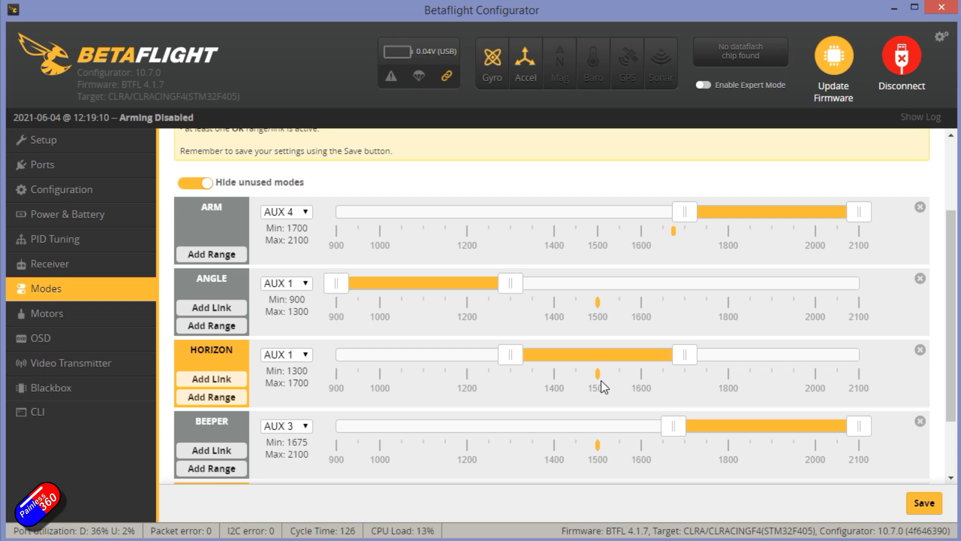
pyautogui.moveTo(641, 384)
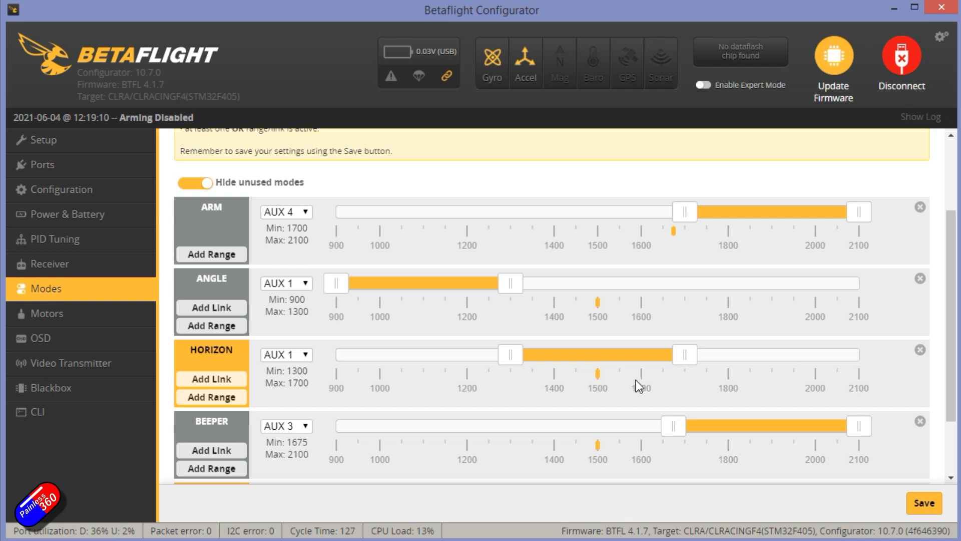
pyautogui.moveTo(605, 336)
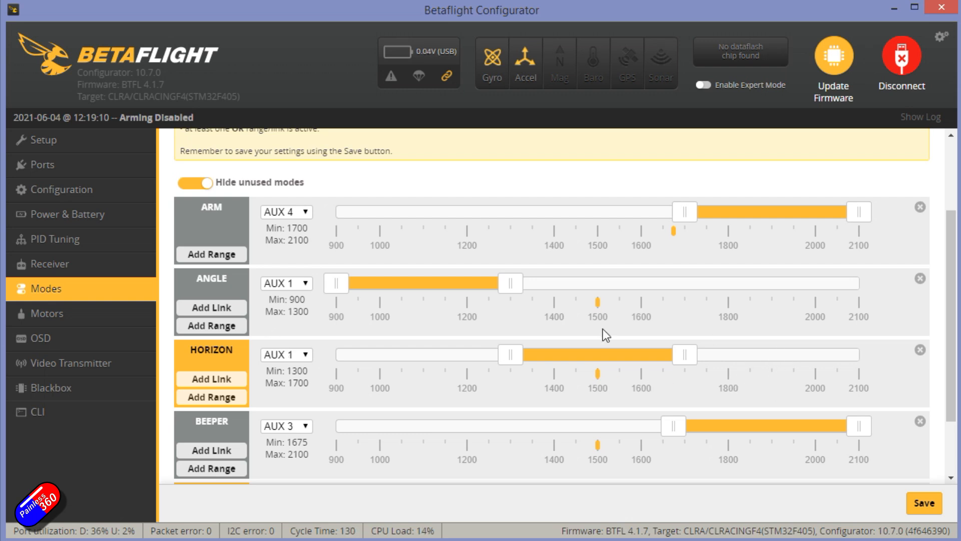
pyautogui.scroll(-3)
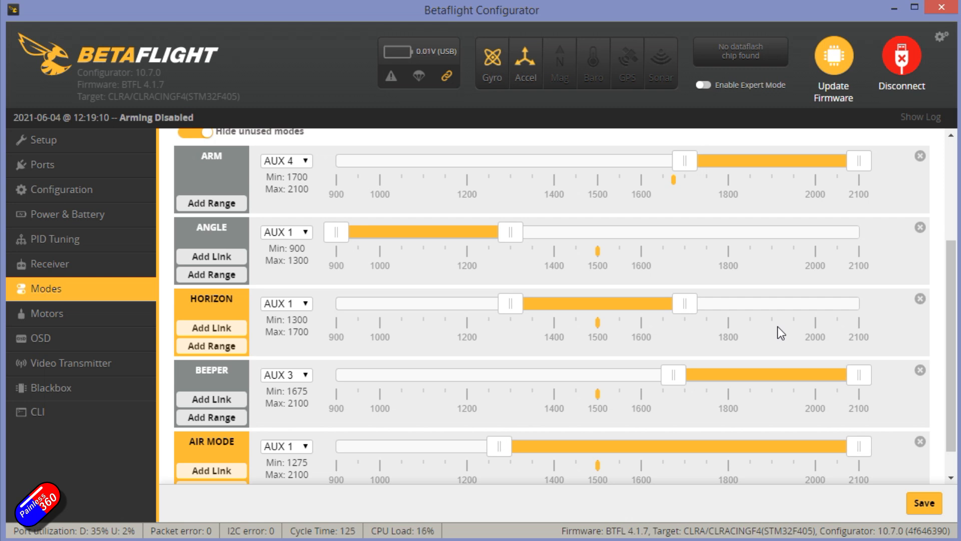
pyautogui.moveTo(763, 288)
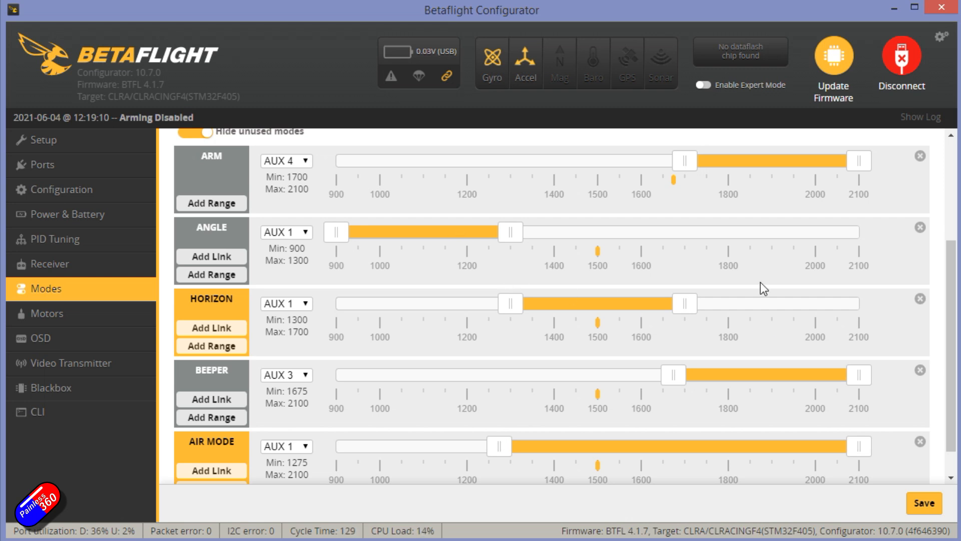
pyautogui.scroll(-3)
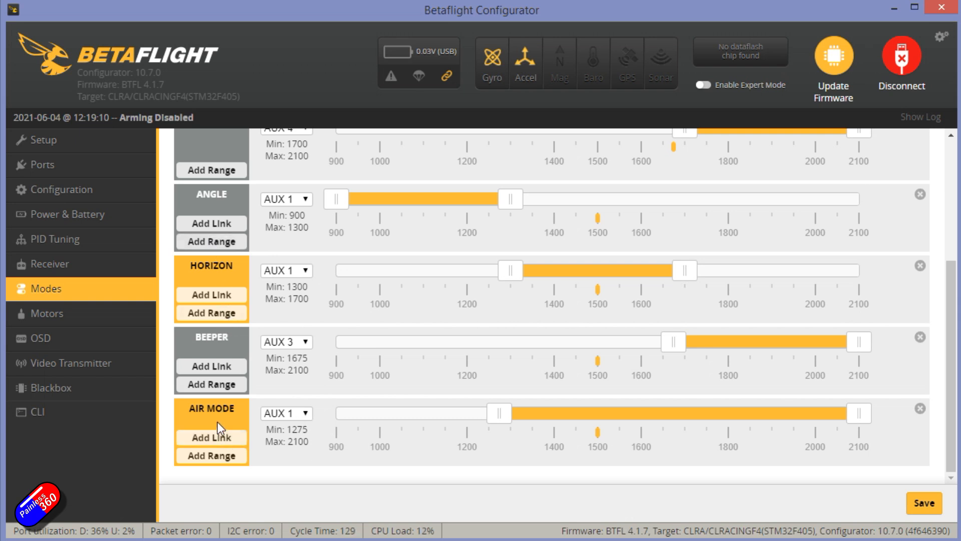
pyautogui.moveTo(479, 258)
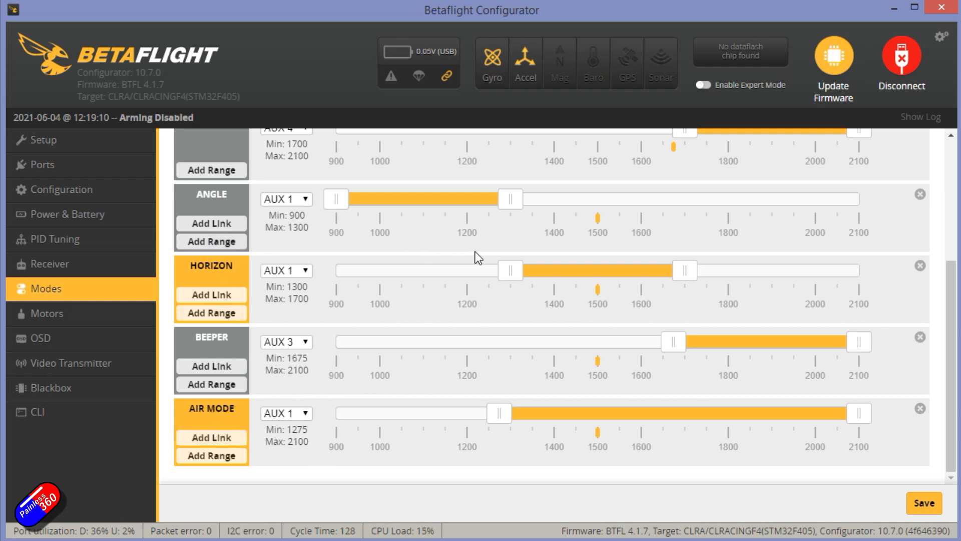
# Raise the AIR MODE range start to 1300 (1300–2100) and save to the flight controller.
pyautogui.moveTo(500, 414); pyautogui.dragTo(512, 414)
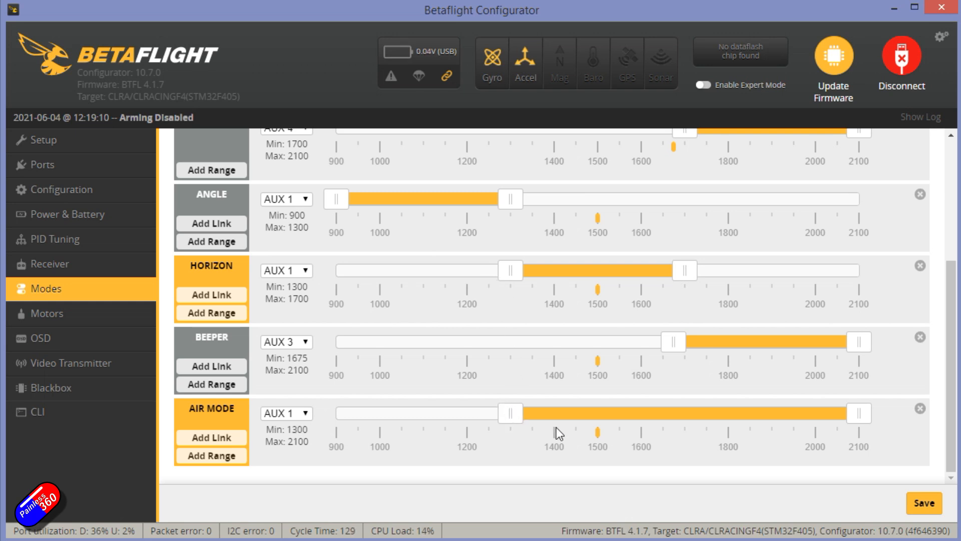
pyautogui.click(923, 503)
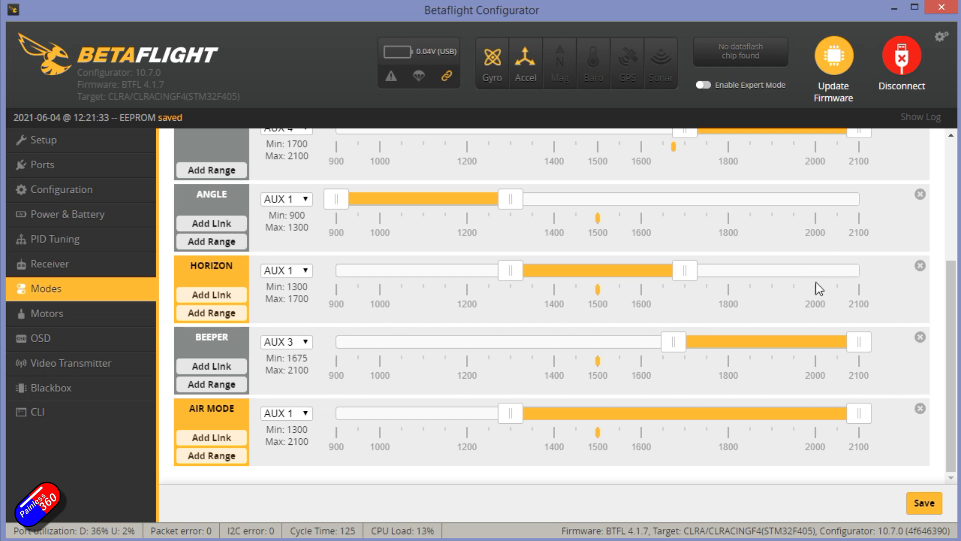
pyautogui.moveTo(606, 252)
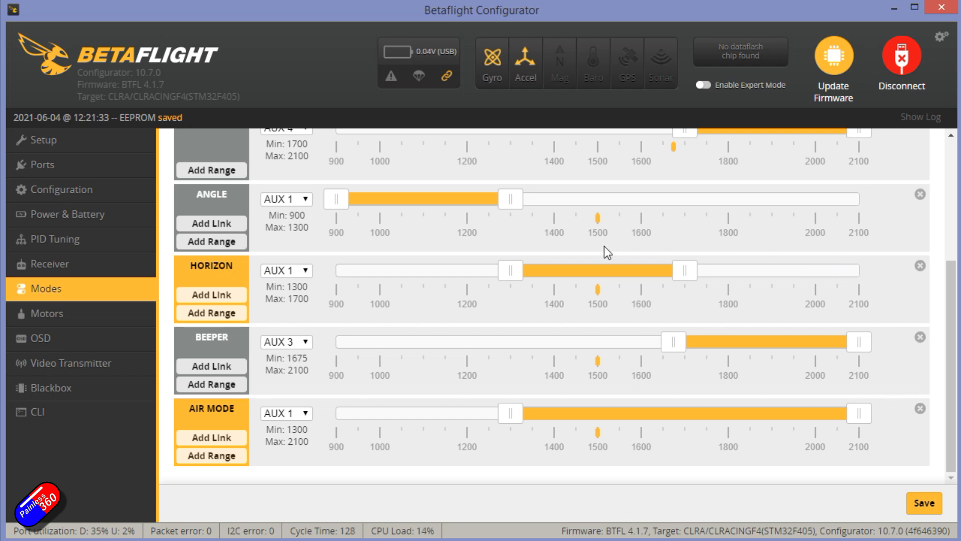
pyautogui.moveTo(436, 213)
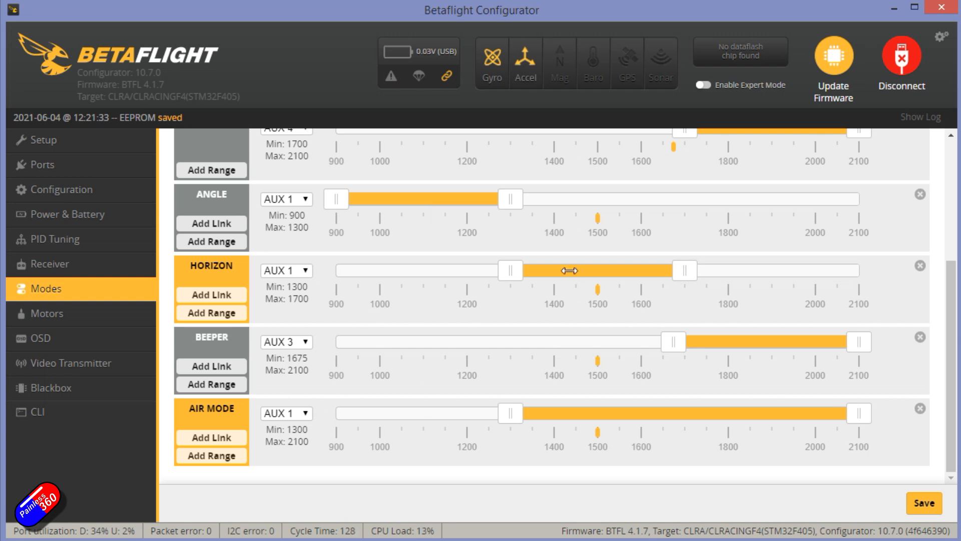
pyautogui.moveTo(840, 277)
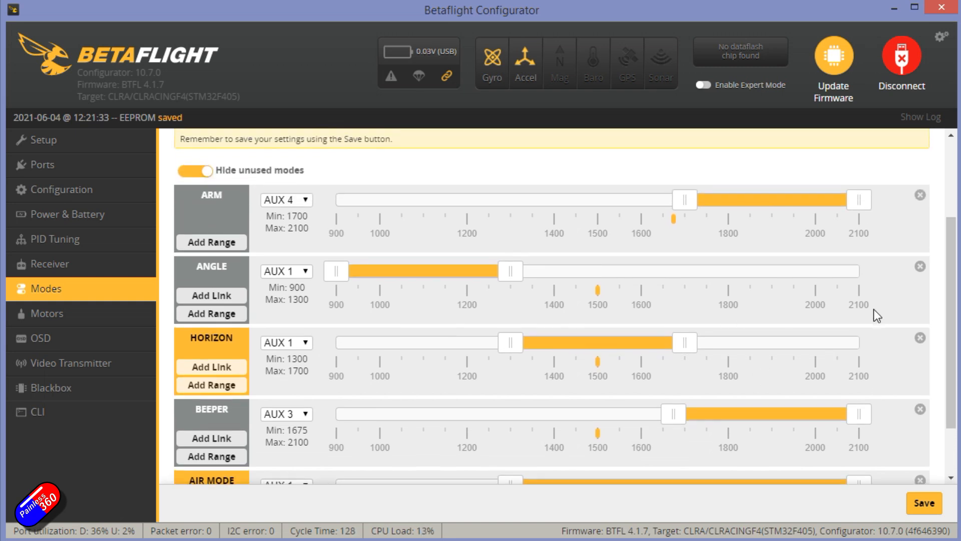
pyautogui.scroll(-3)
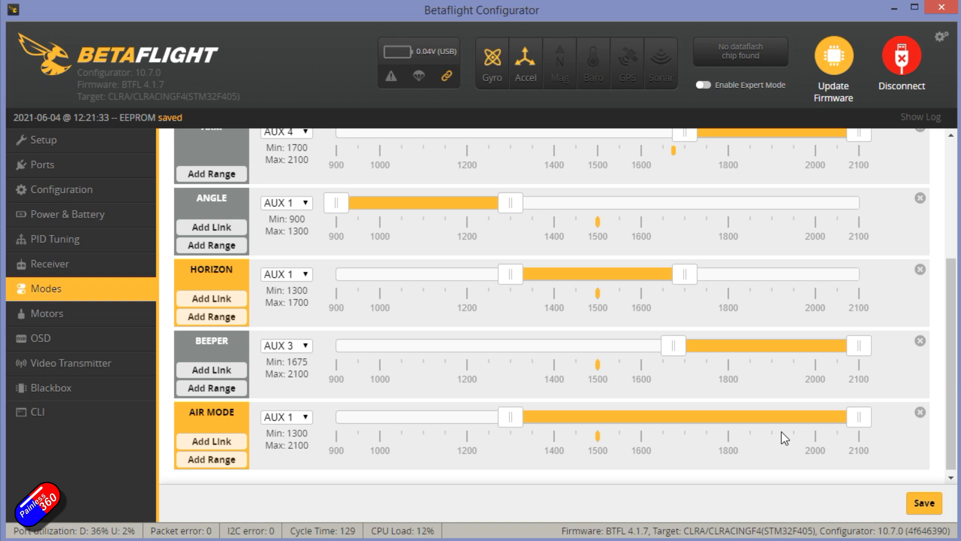
pyautogui.moveTo(421, 216)
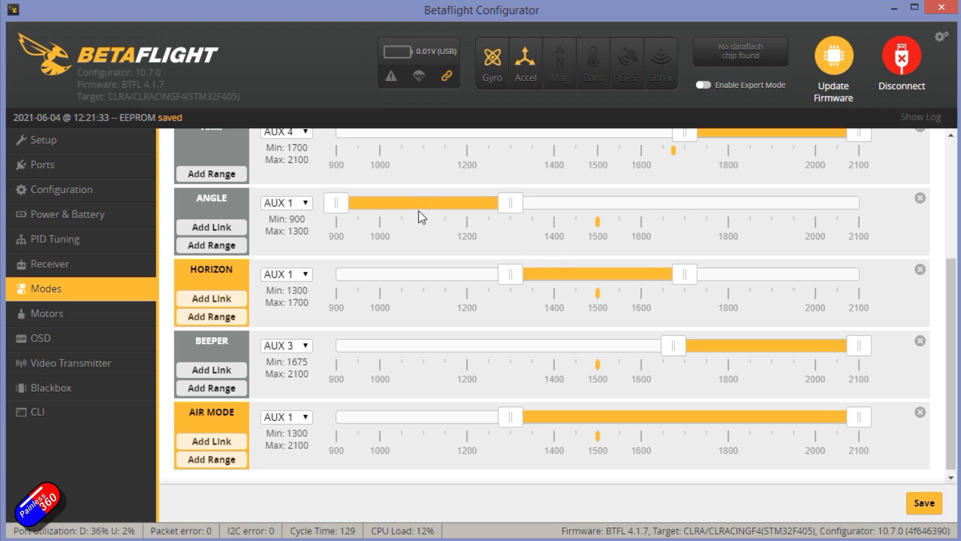
pyautogui.moveTo(392, 402)
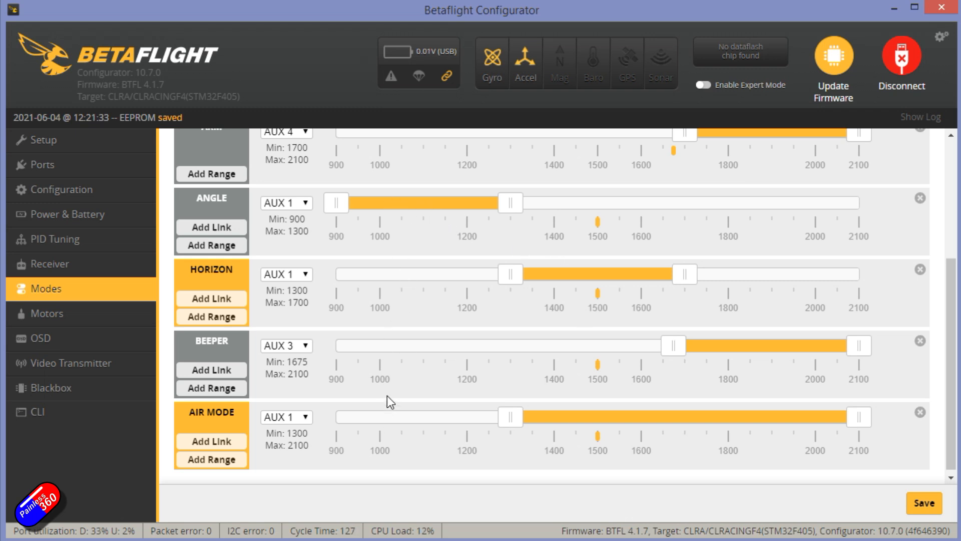
pyautogui.moveTo(407, 423)
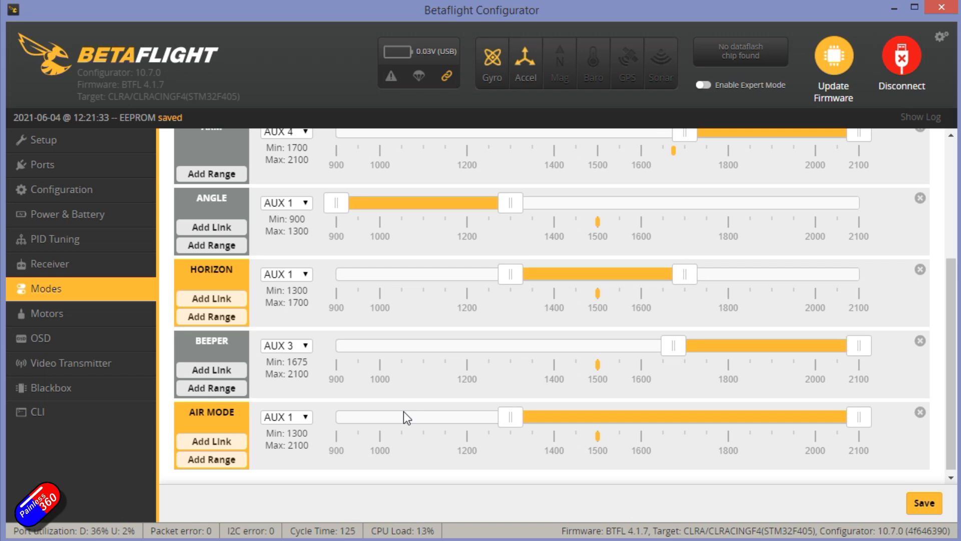
pyautogui.moveTo(611, 288)
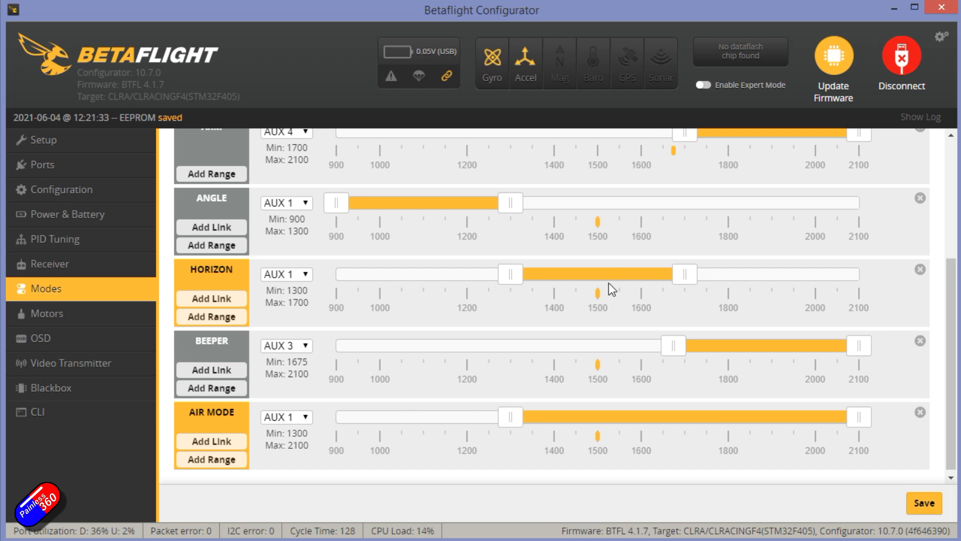
pyautogui.moveTo(599, 299)
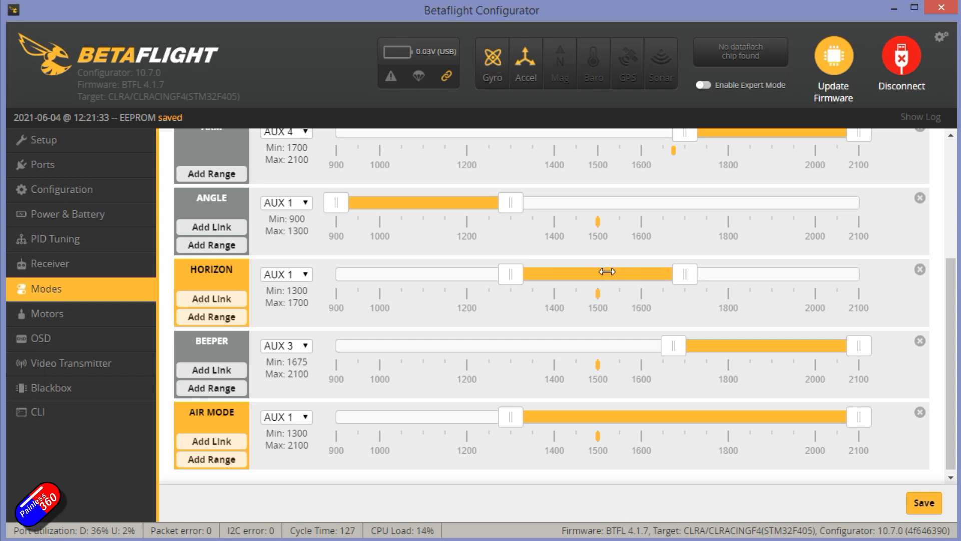
pyautogui.moveTo(658, 310)
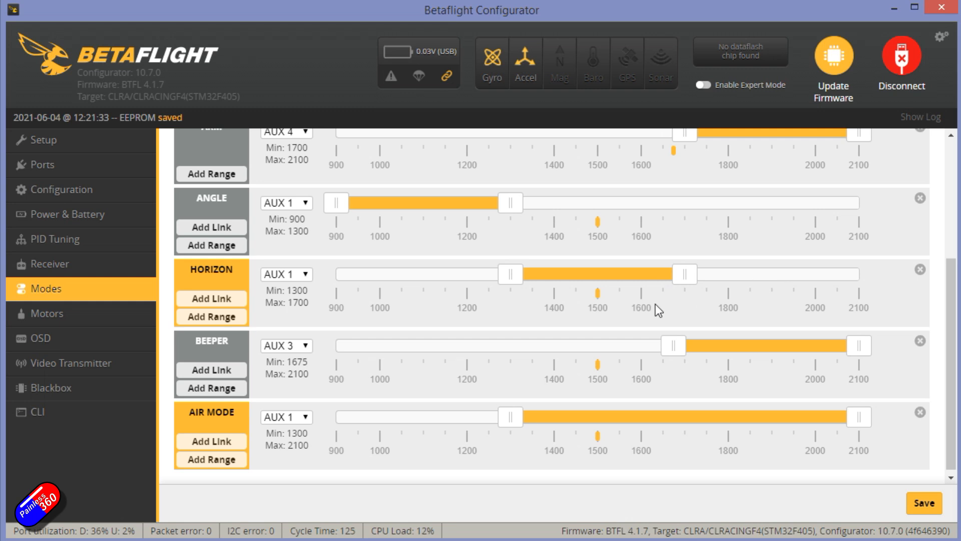
pyautogui.moveTo(623, 440)
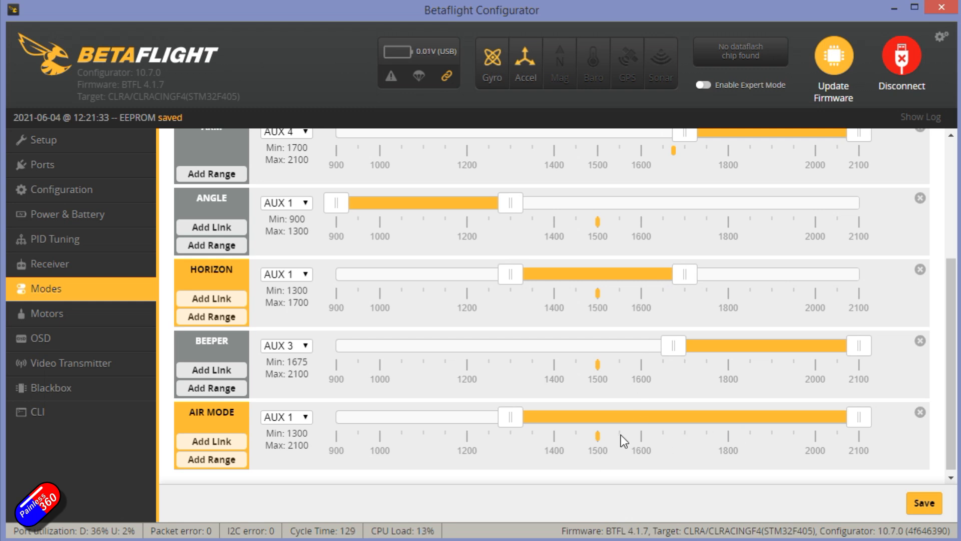
pyautogui.moveTo(109, 294)
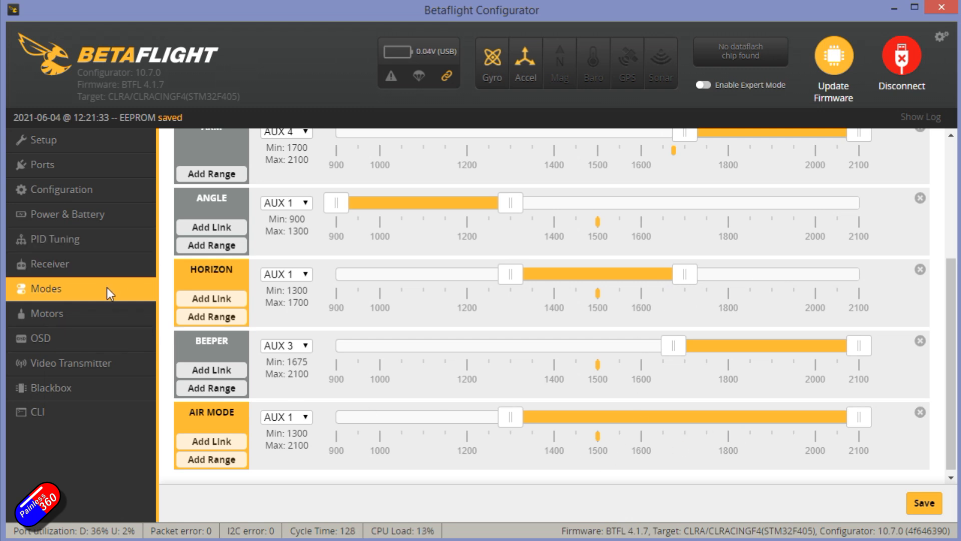
pyautogui.moveTo(241, 436)
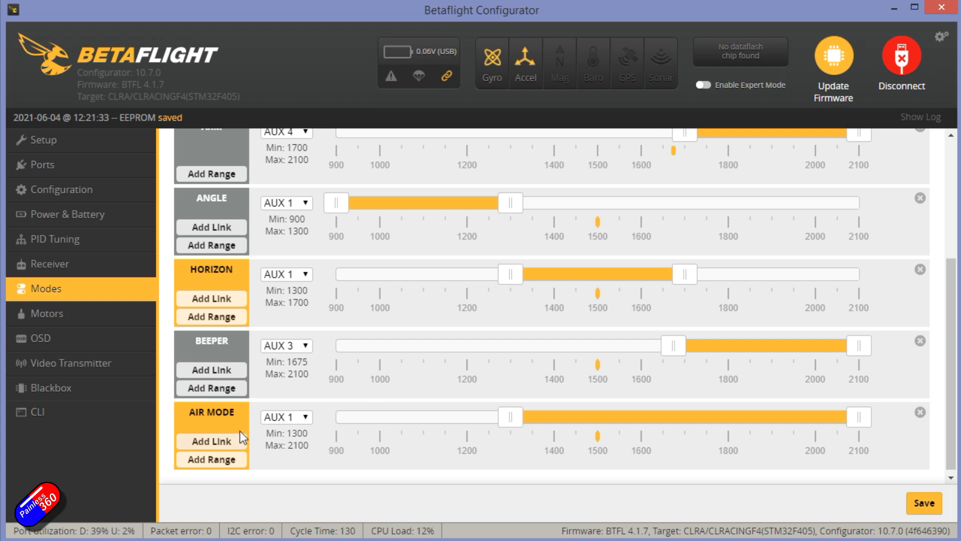
# Confirm the AIRMODE feature toggle remains off in Configuration, then return to Modes.
pyautogui.click(61, 189)
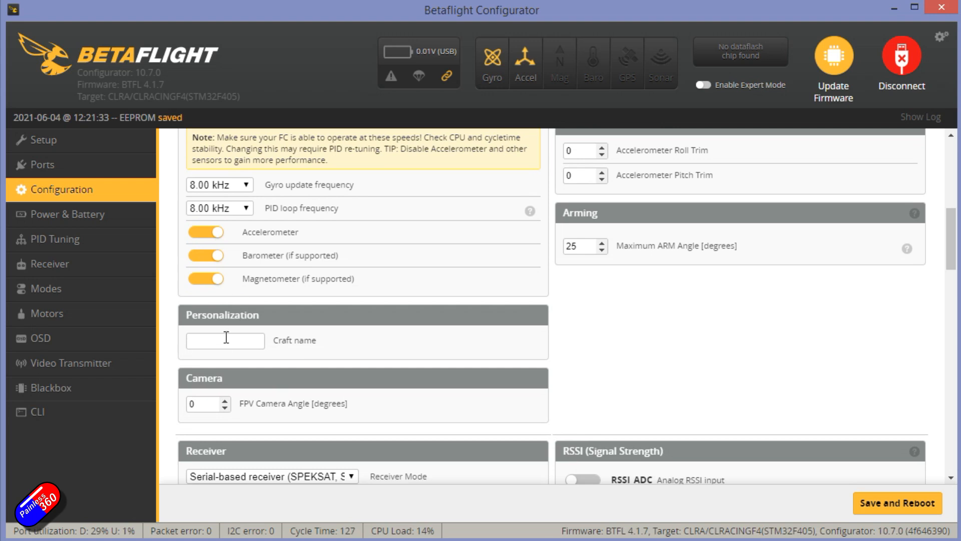
pyautogui.scroll(-3)
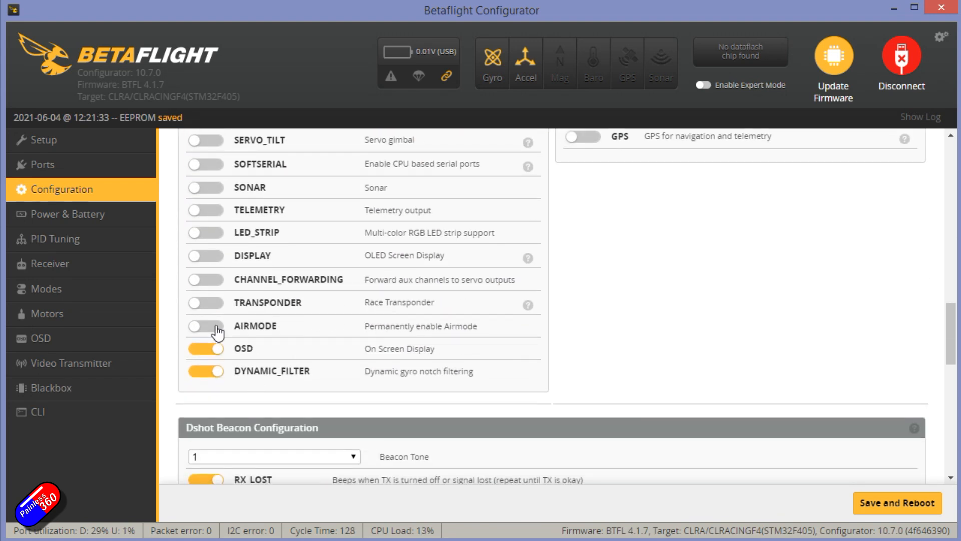
pyautogui.moveTo(283, 335)
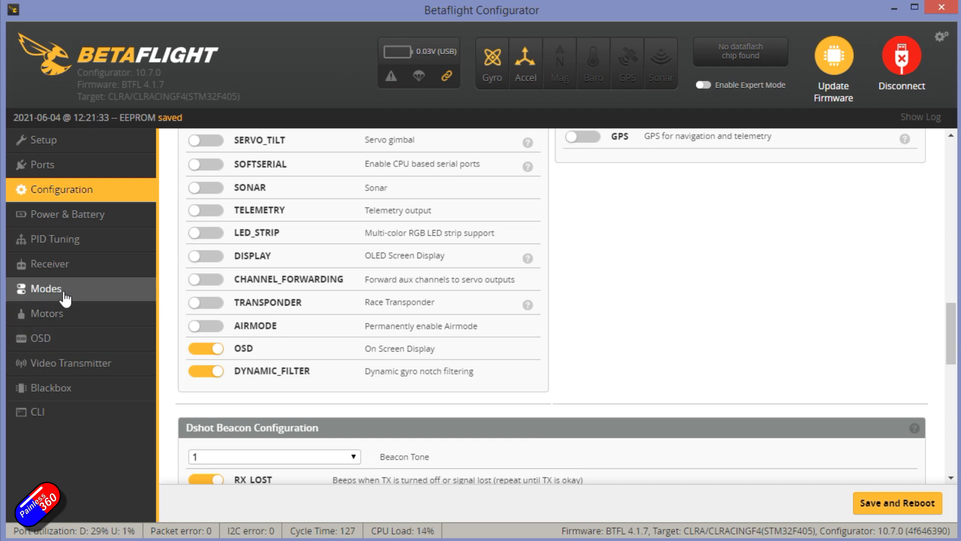
pyautogui.click(45, 288)
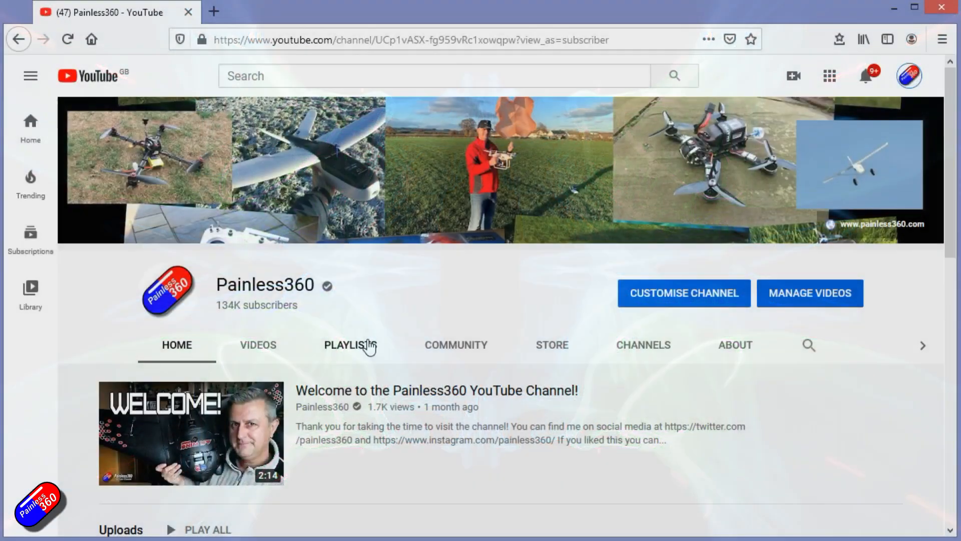
# Open the INAV for Beginners (2020) playlist's first video and pause it at 0:00.
pyautogui.click(350, 344)
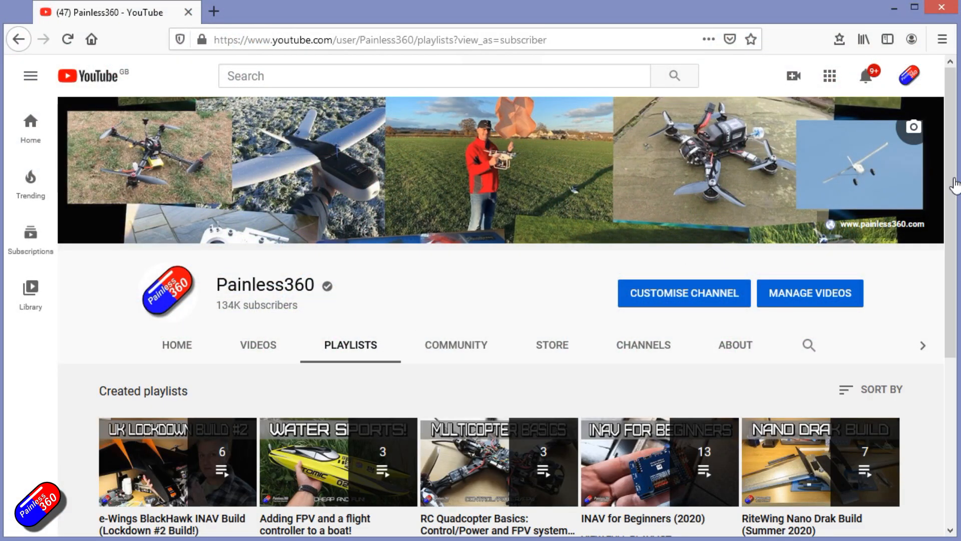
pyautogui.scroll(-3)
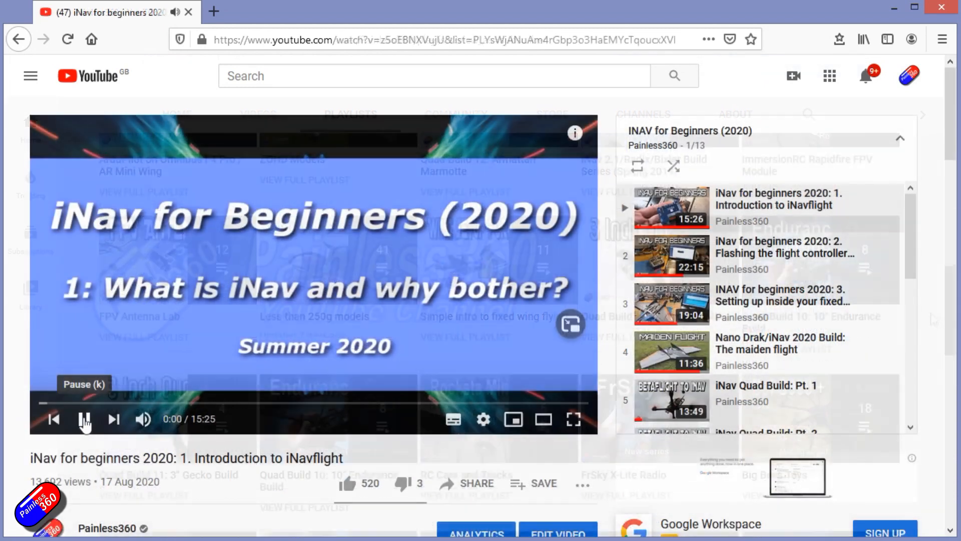
pyautogui.click(84, 419)
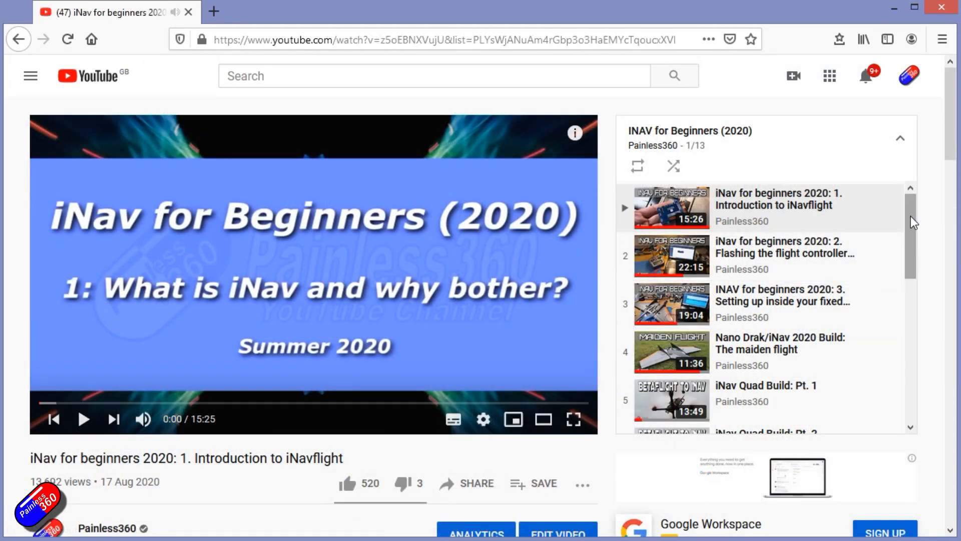
pyautogui.scroll(-3)
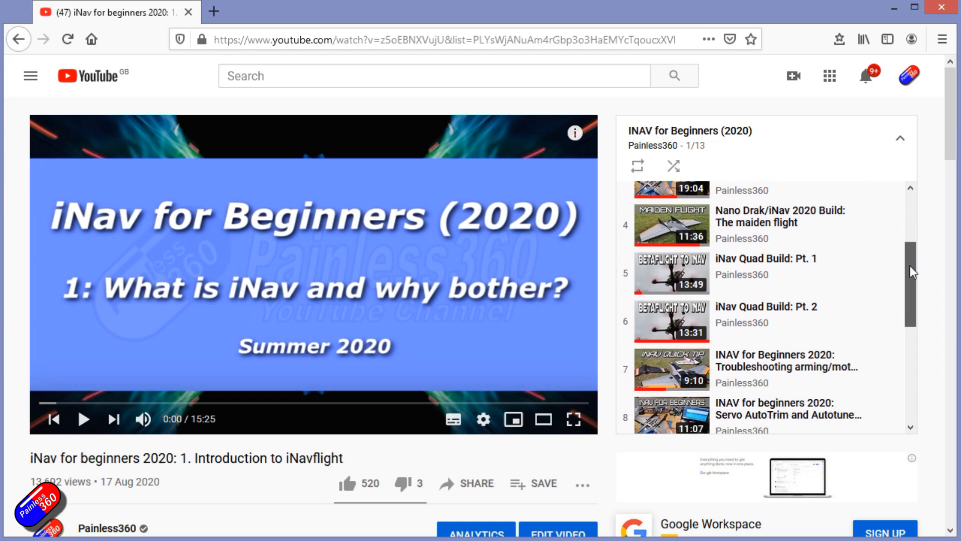